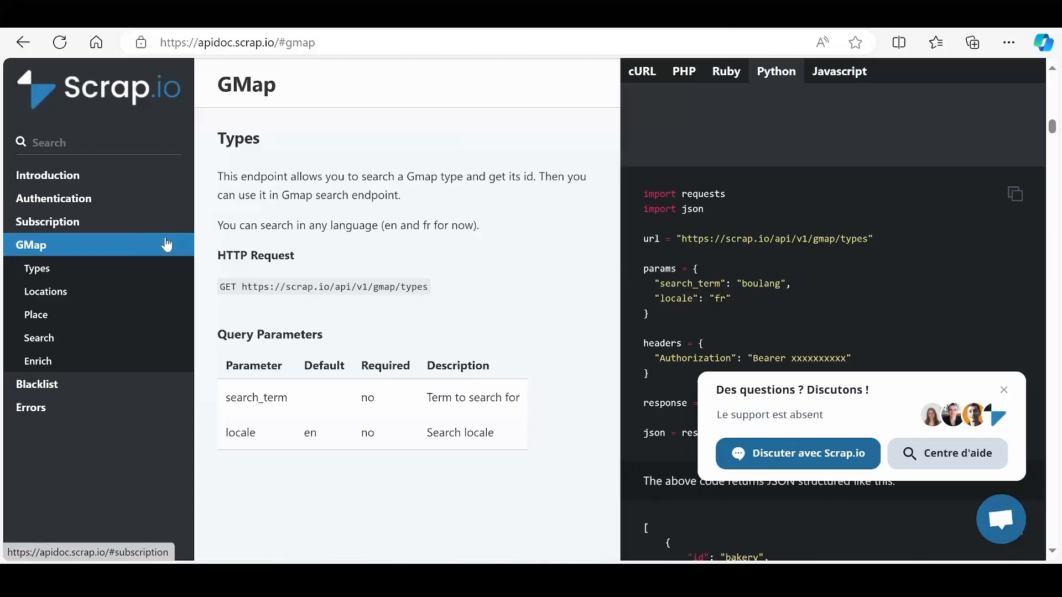
Scroll through the Scrap.io GMap Types JSON response down to the Locations endpoint
{"action": "scroll", "scroll_direction": "down", "scroll_amount": 3}
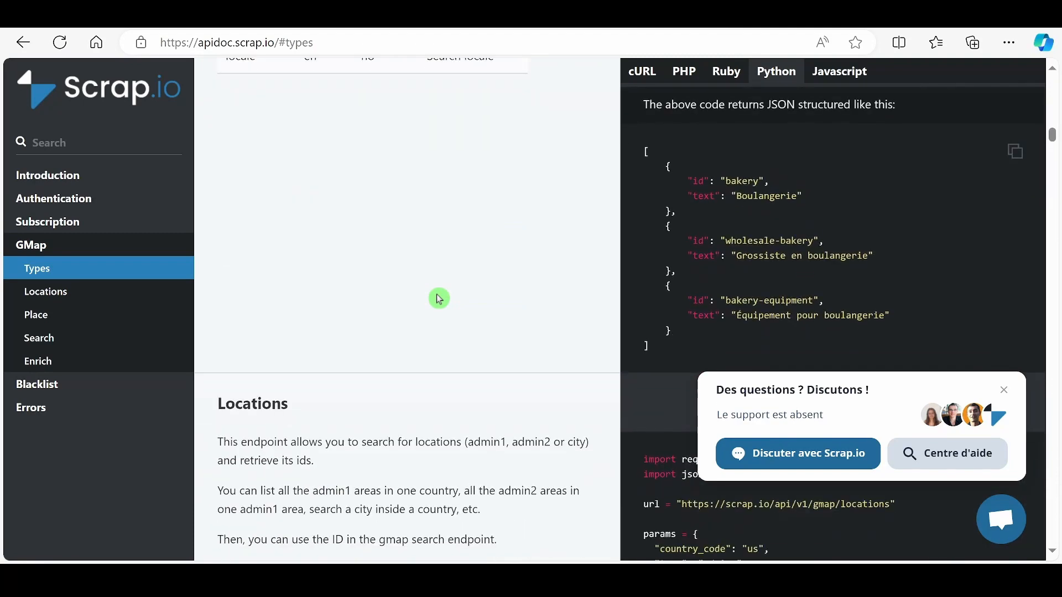
{"action": "left_click", "coordinate": [45, 291]}
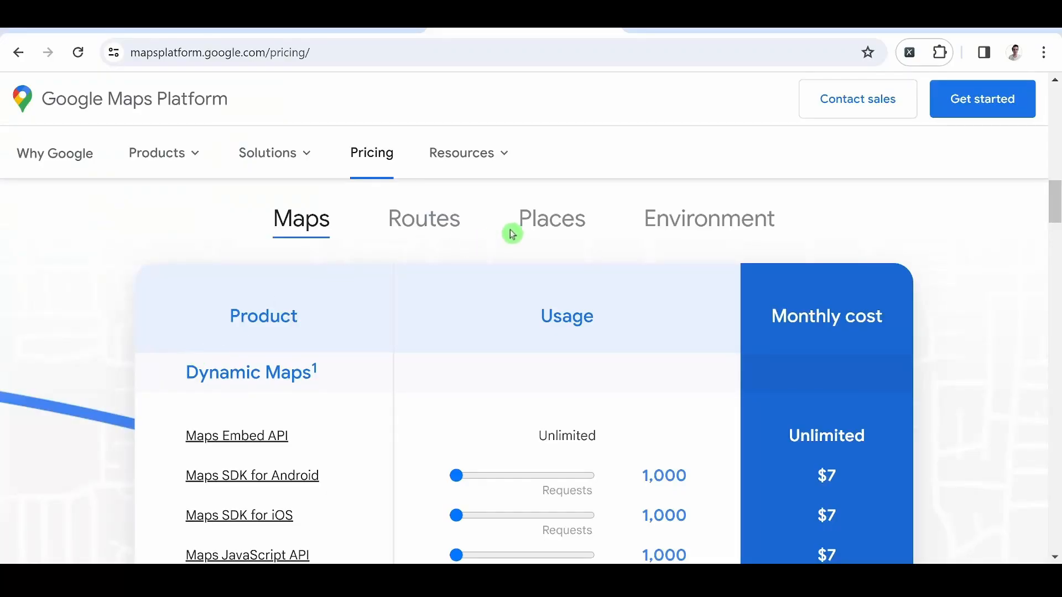
View Places pricing, scrolling past Address Validation and Autocomplete rates
{"action": "left_click", "coordinate": [551, 219]}
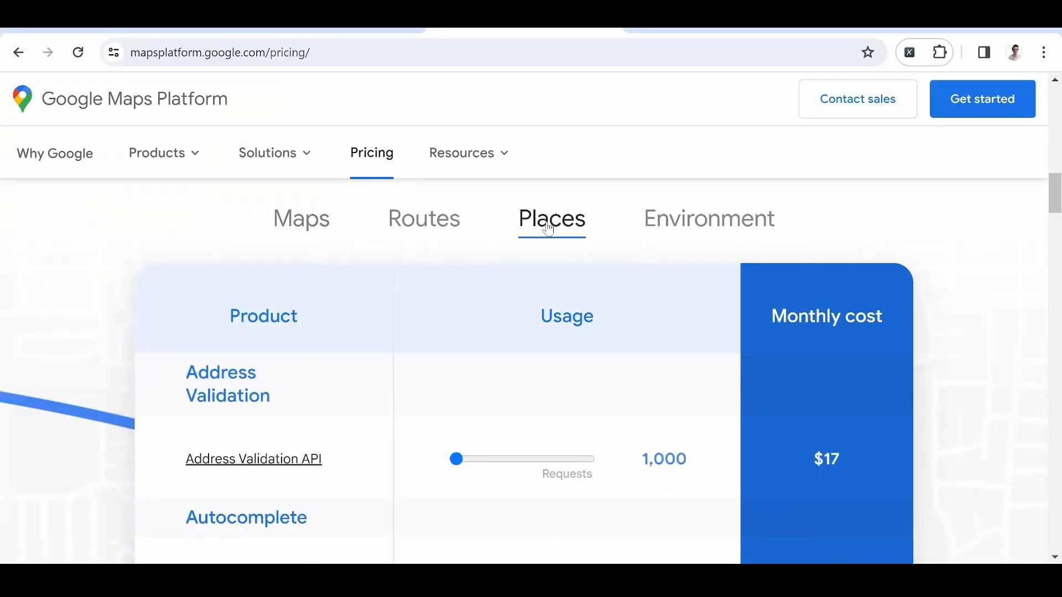
{"action": "scroll", "scroll_direction": "down", "scroll_amount": 3}
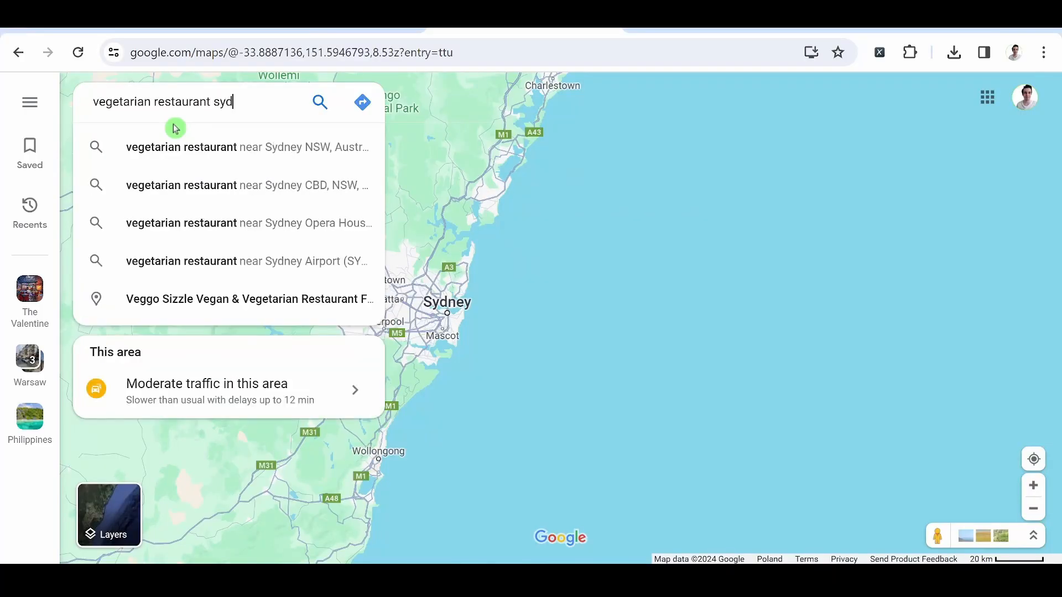
Search 'vegetarian restaurants' near Sydney NSW and scroll the restaurant results
{"action": "left_click", "coordinate": [247, 147]}
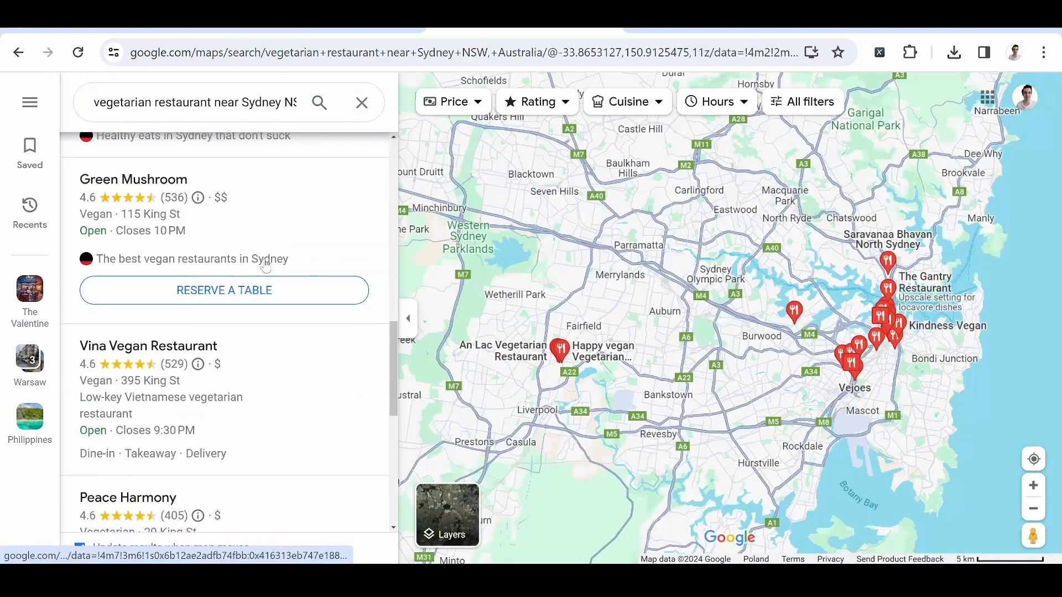
{"action": "scroll", "scroll_direction": "down", "scroll_amount": 3}
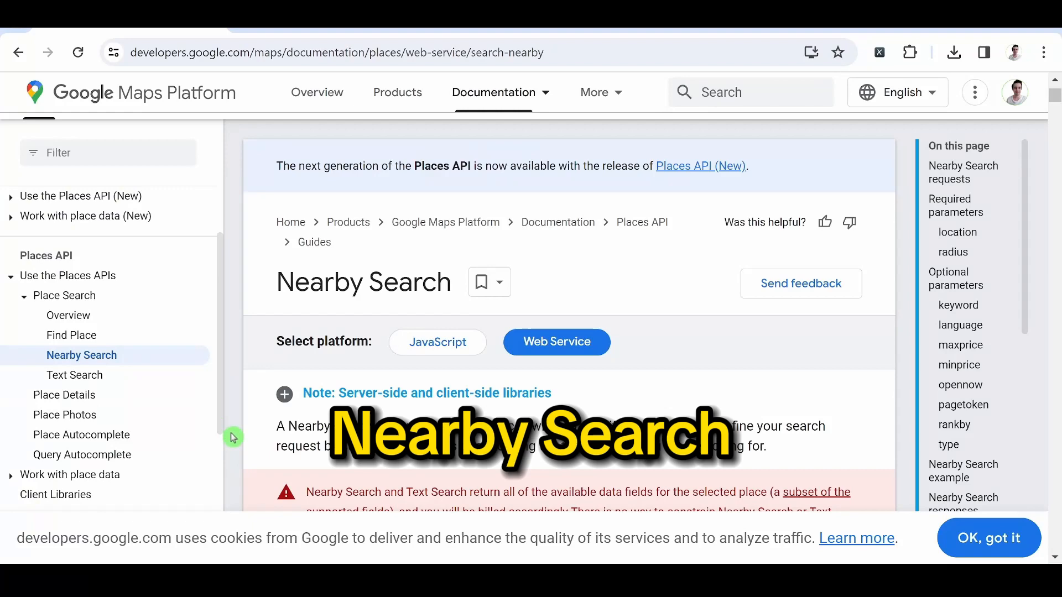
Scroll to Nearby Search optional parameters and select the word 'keyword'
{"action": "scroll", "scroll_direction": "down", "scroll_amount": 3}
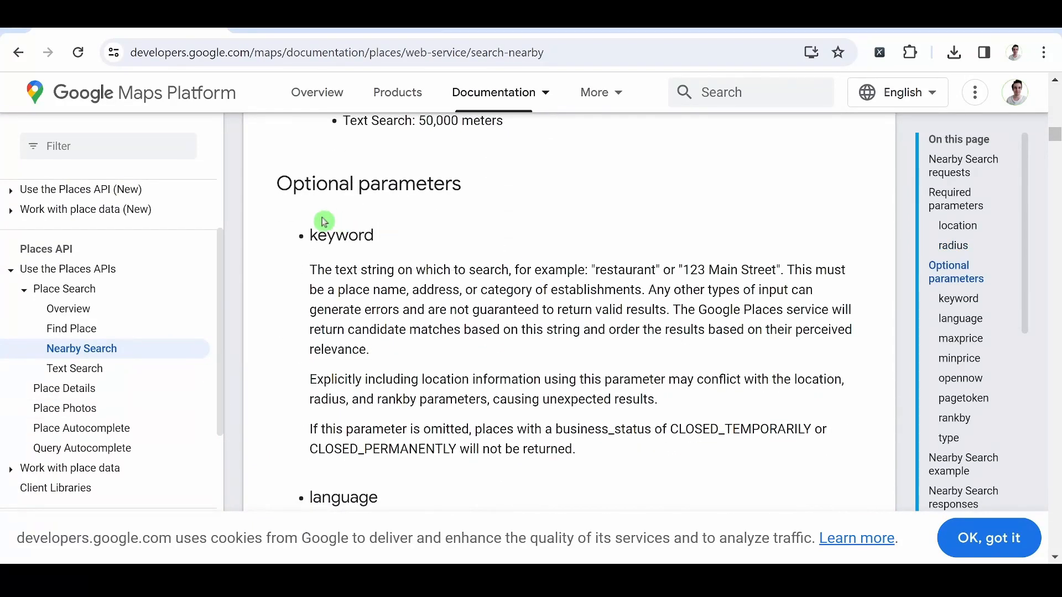
{"action": "double_click", "coordinate": [341, 235]}
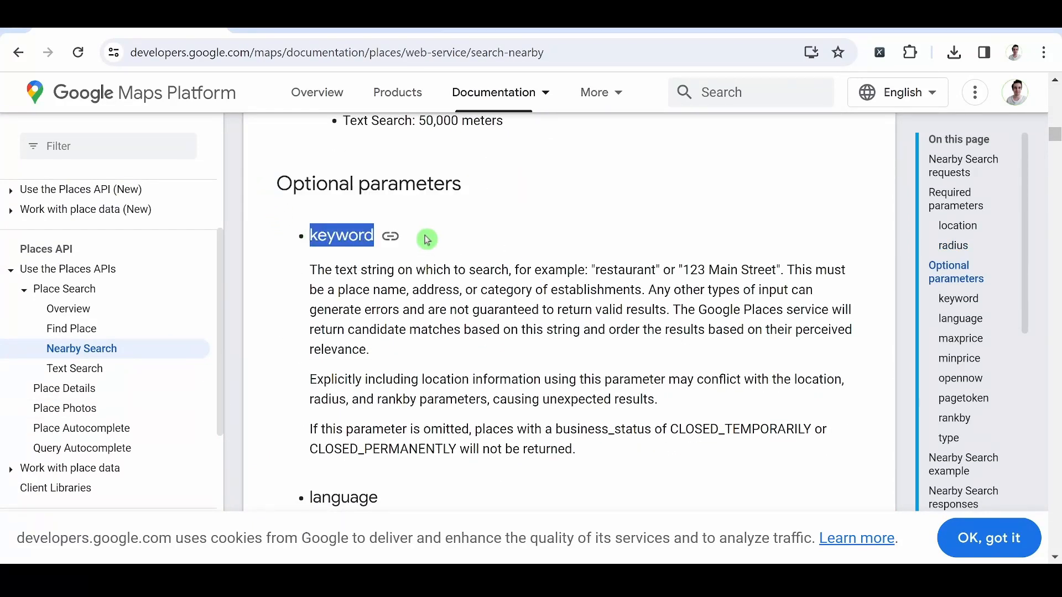